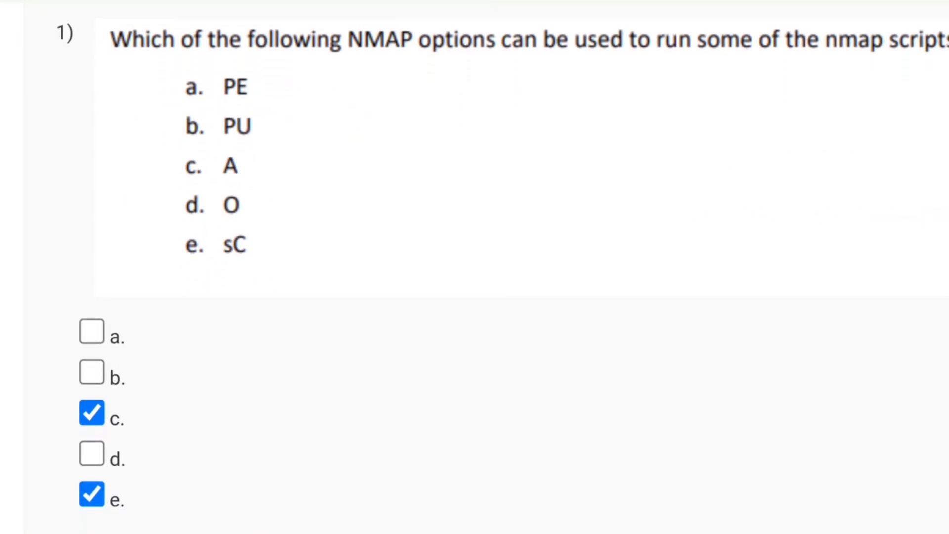
Step: Review answers for questions 1–5: C and E, Crunch, and 'Only (i) is true'
scroll(down, 3)
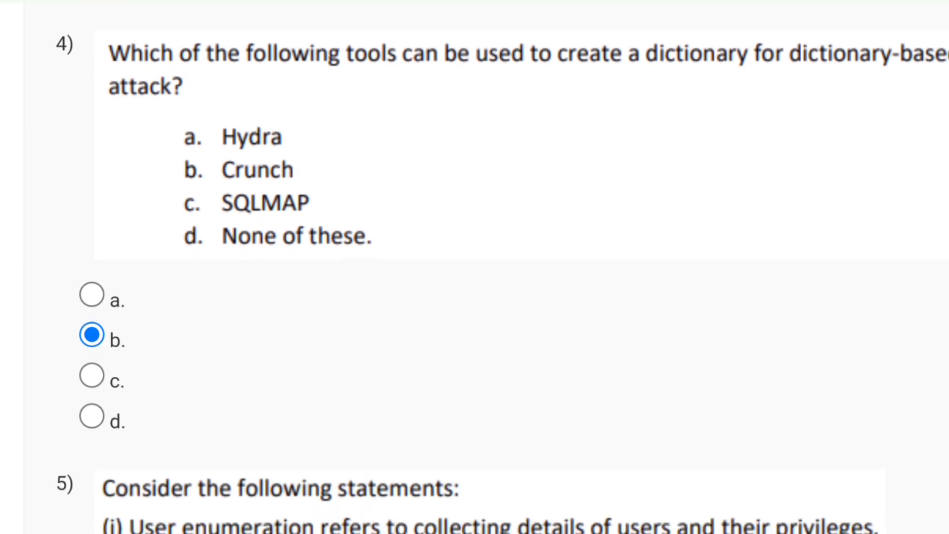
scroll(down, 3)
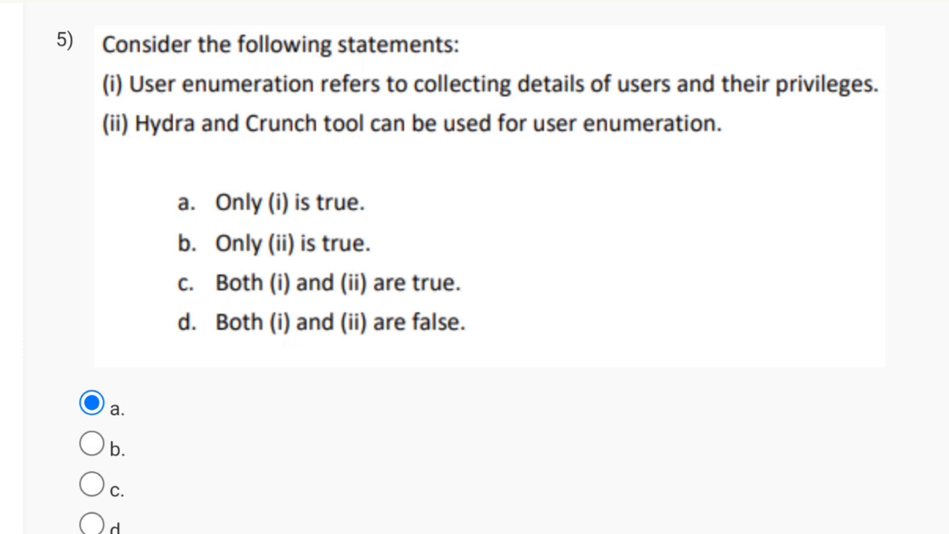
Step: Review answers for questions 6–9: 'None of these', Horizontal, and Enum4linux
scroll(down, 3)
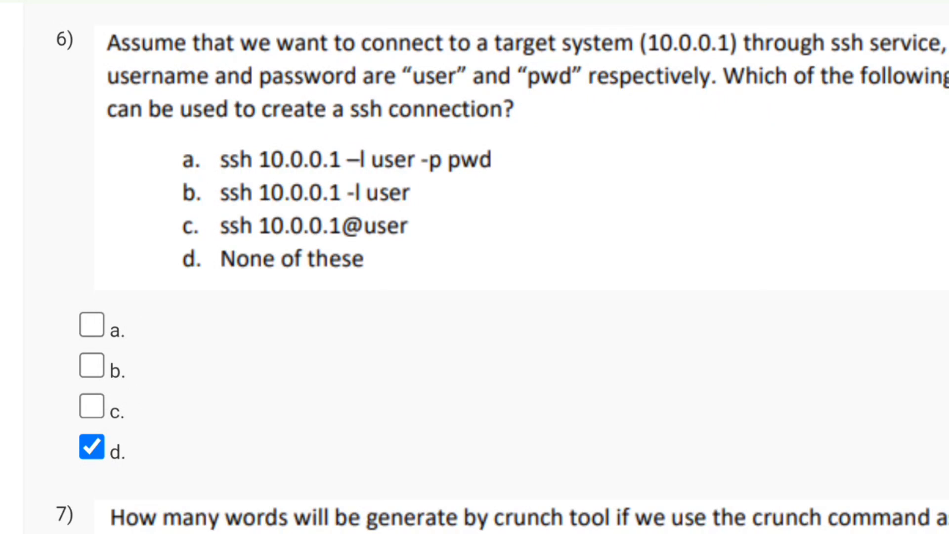
scroll(down, 3)
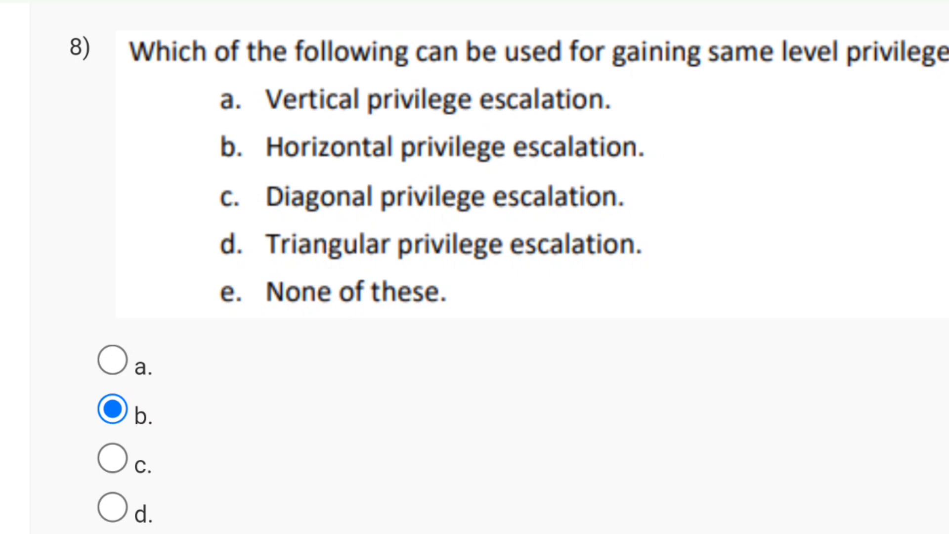
scroll(down, 3)
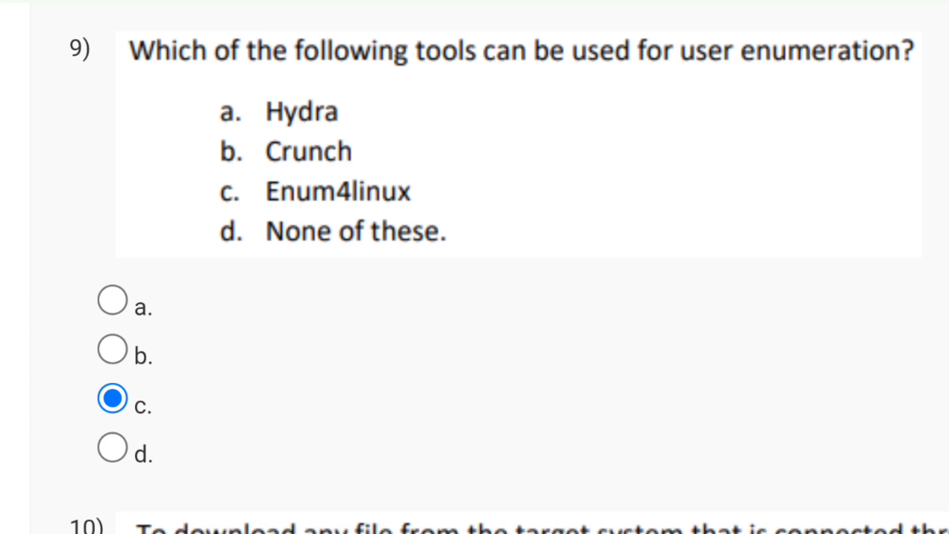
Step: Answer question 12 with option e, 'None of these', after reviewing question 11
scroll(down, 3)
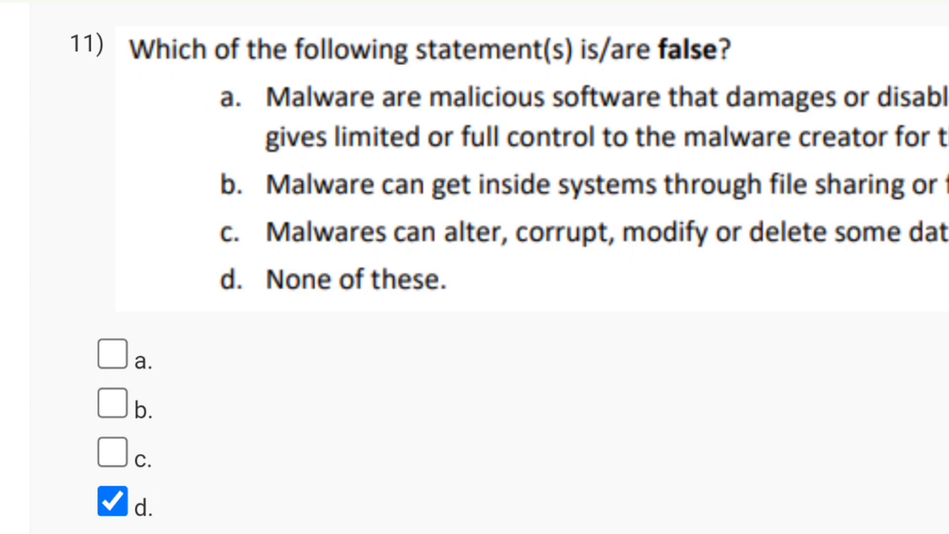
scroll(down, 3)
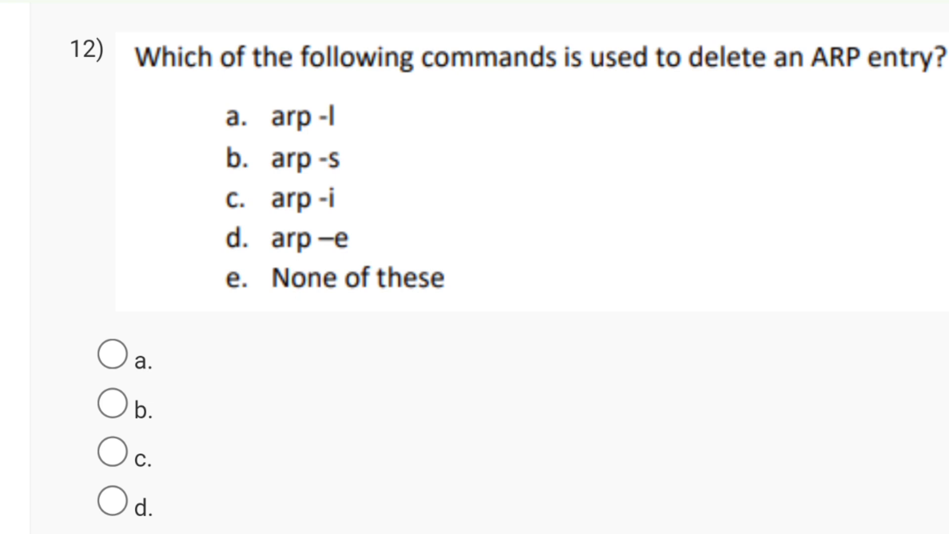
click(112, 402)
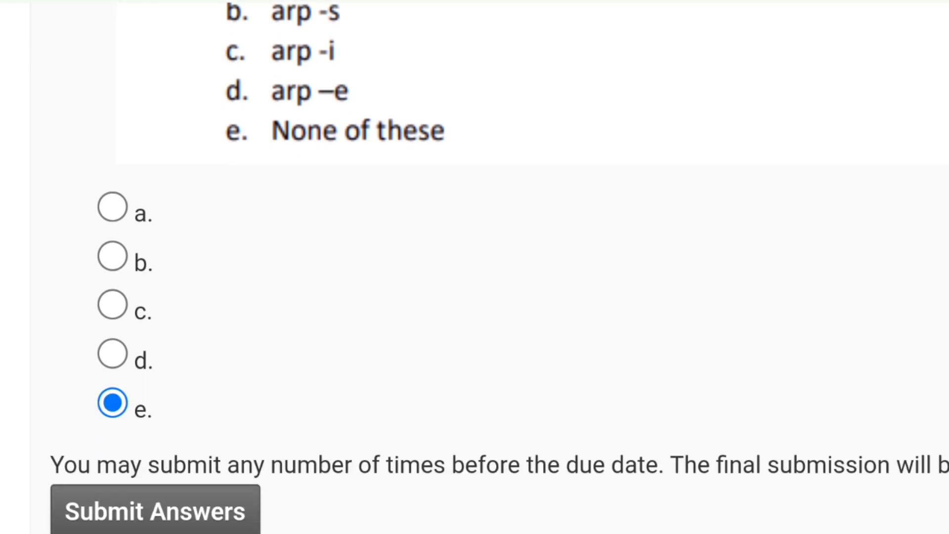